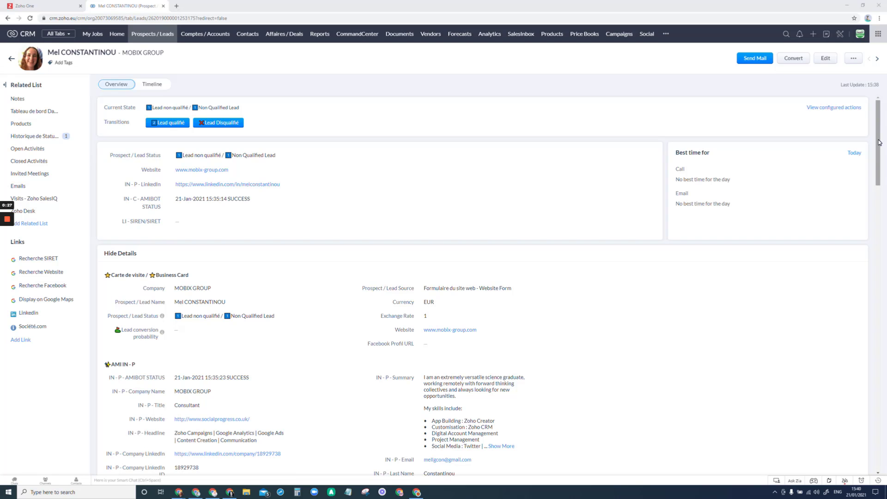
{"action": "scroll", "scroll_direction": "down", "scroll_amount": 3}
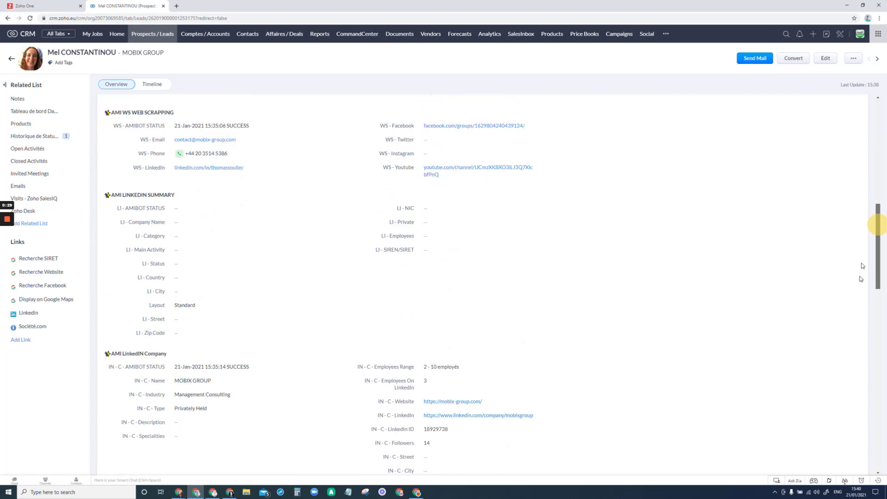
{"action": "scroll", "scroll_direction": "down", "scroll_amount": 3}
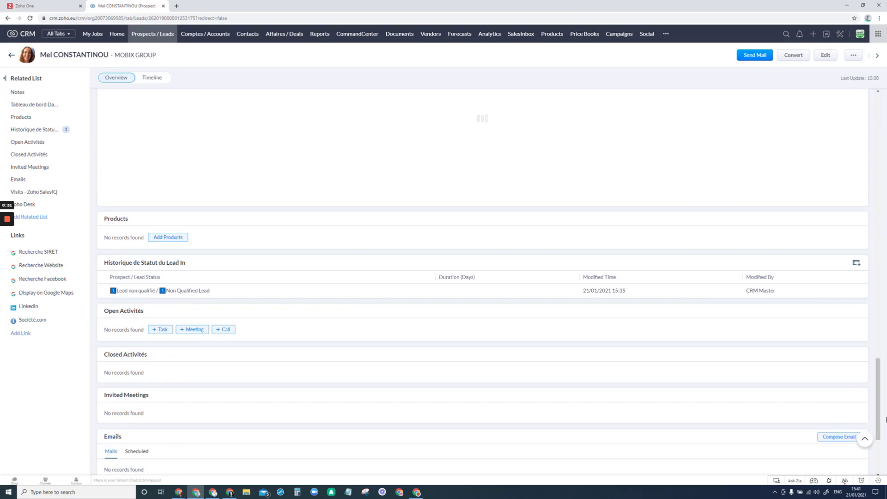
{"action": "scroll", "scroll_direction": "down", "scroll_amount": 3}
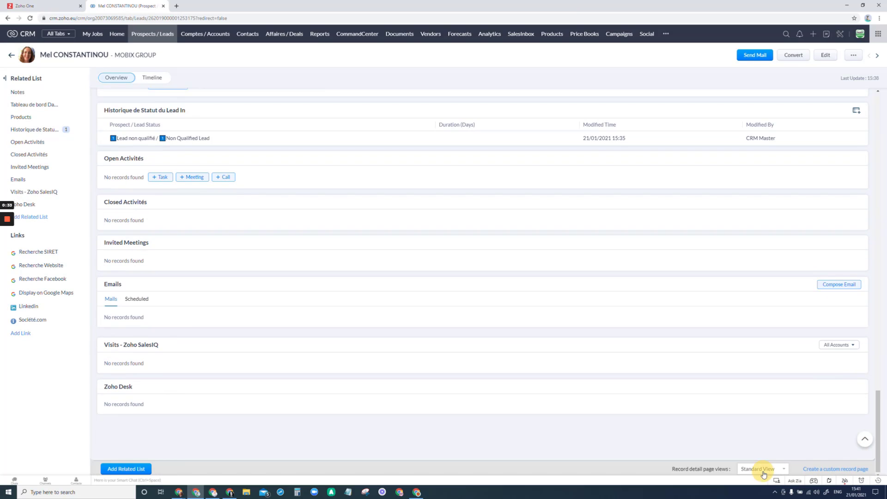
{"action": "left_click", "coordinate": [762, 468]}
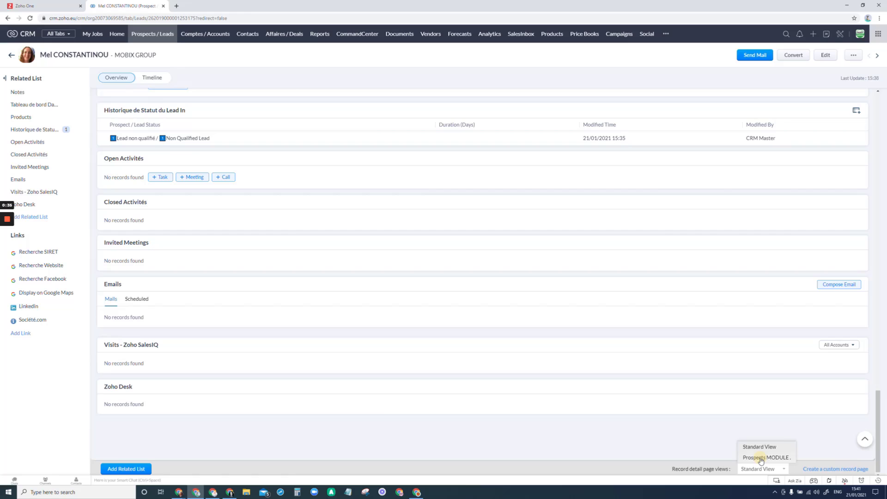
{"action": "left_click", "coordinate": [765, 457]}
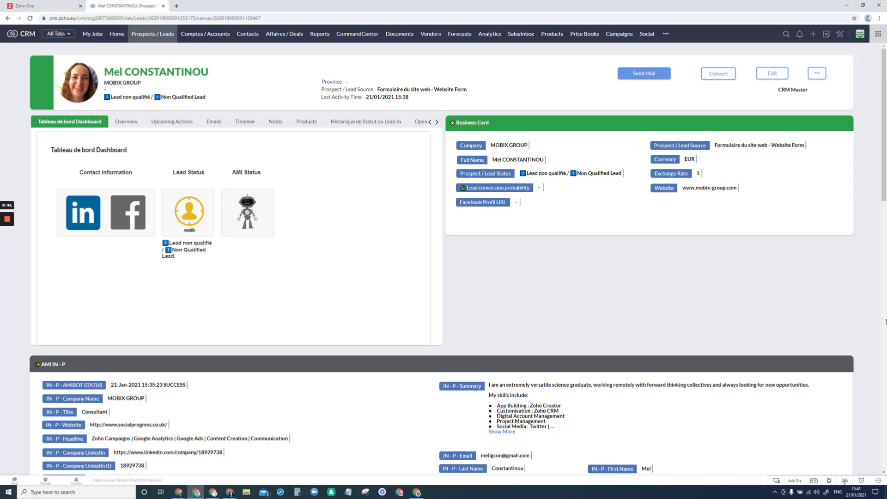
Step: Browse the canvas lead sections, view Upcoming Actions, then the empty Emails tab
{"action": "scroll", "scroll_direction": "down", "scroll_amount": 3}
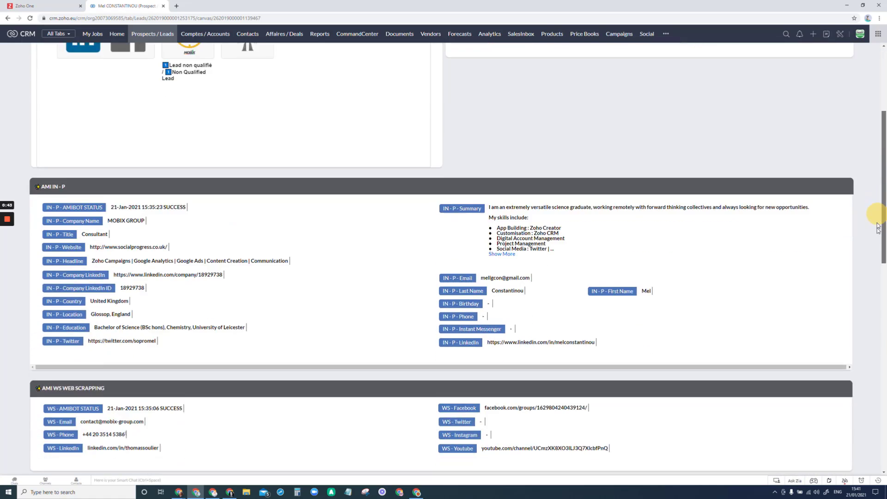
{"action": "scroll", "scroll_direction": "down", "scroll_amount": 3}
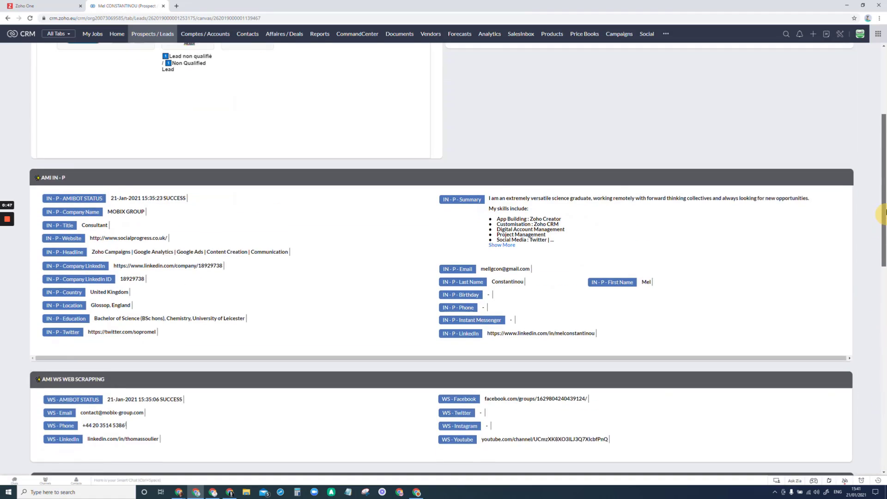
{"action": "scroll", "scroll_direction": "up", "scroll_amount": 3}
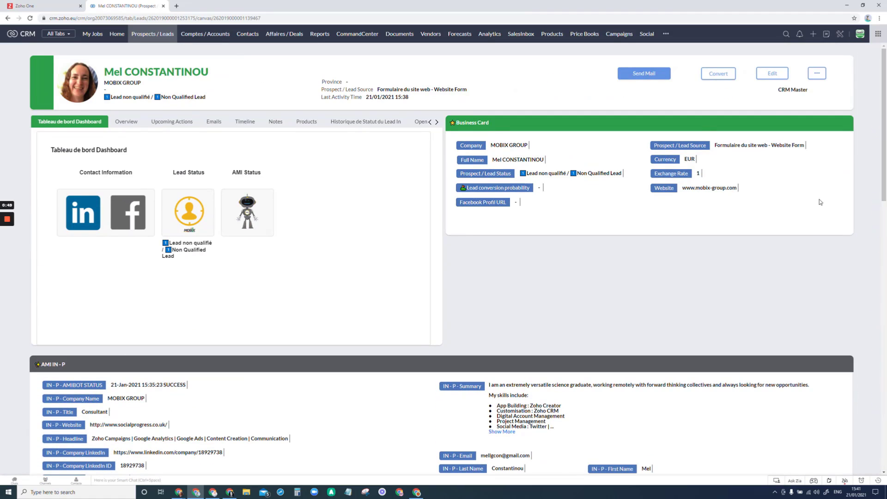
{"action": "mouse_move", "coordinate": [831, 275]}
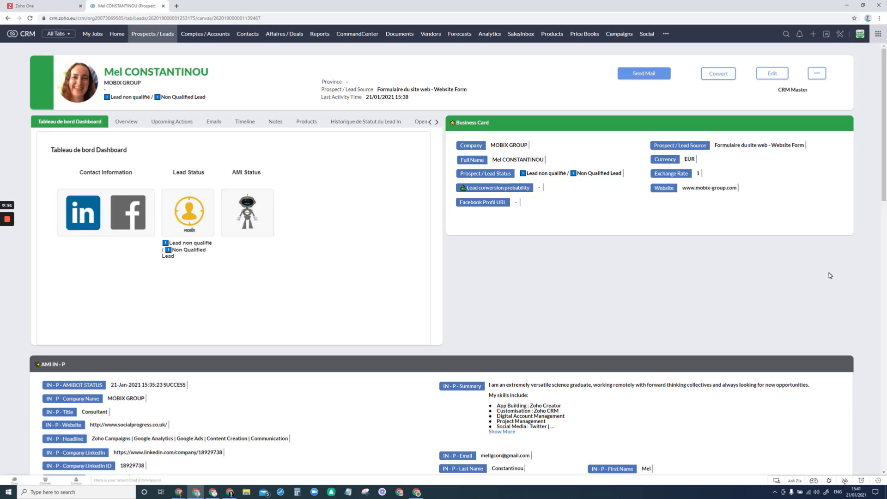
{"action": "mouse_move", "coordinate": [812, 280]}
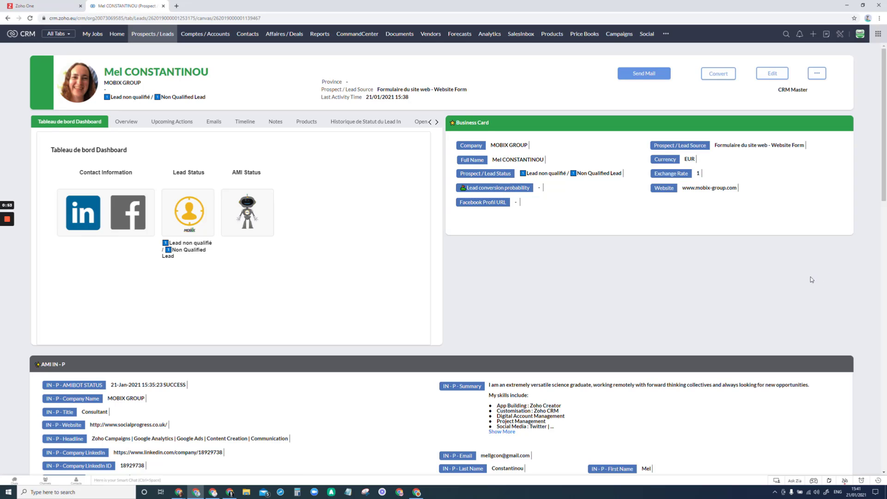
{"action": "mouse_move", "coordinate": [575, 292]}
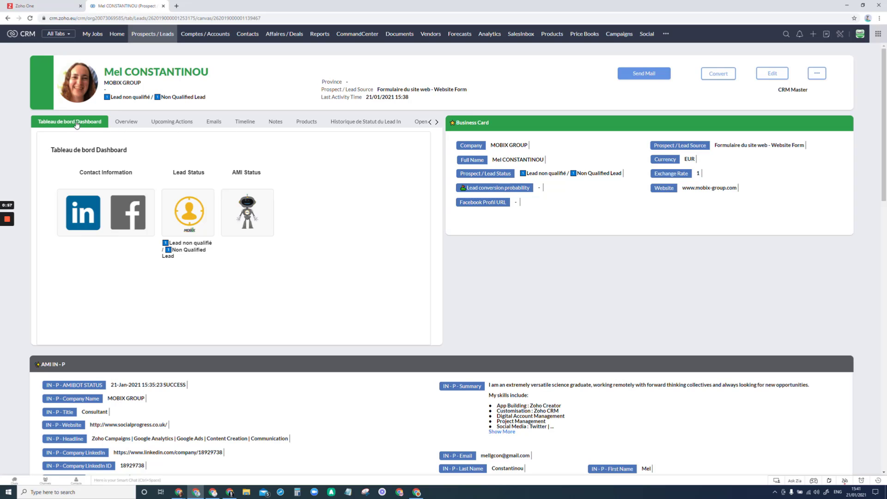
{"action": "mouse_move", "coordinate": [126, 125]}
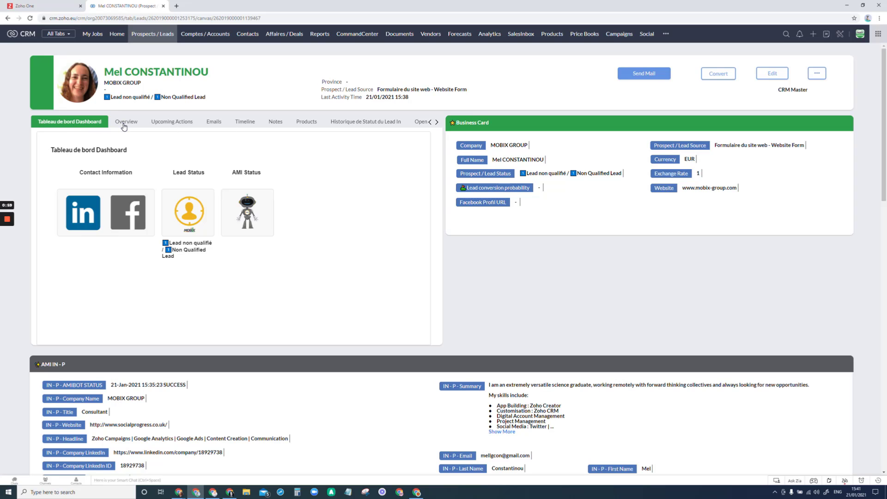
{"action": "left_click", "coordinate": [171, 121]}
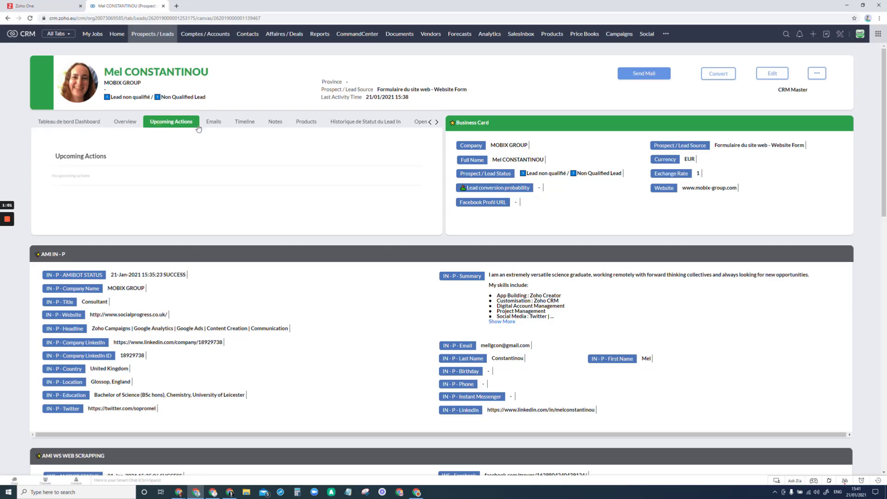
{"action": "left_click", "coordinate": [213, 121]}
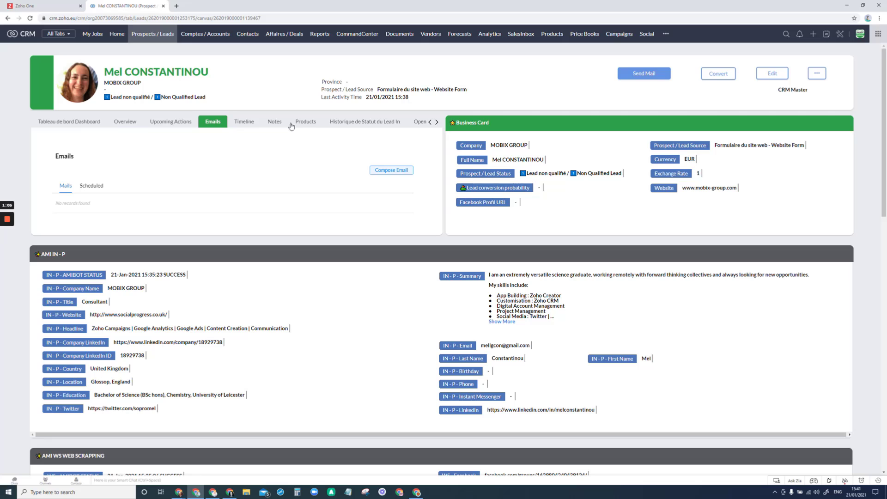
{"action": "mouse_move", "coordinate": [652, 73]}
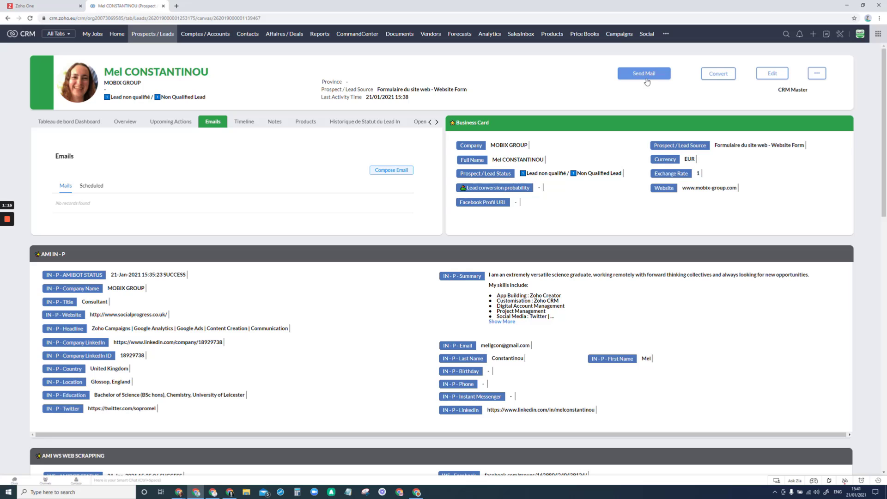
Step: Open deal ID-A1031 from Deals and display it in the CANVAS AFFAIRE view
{"action": "left_click", "coordinate": [284, 33]}
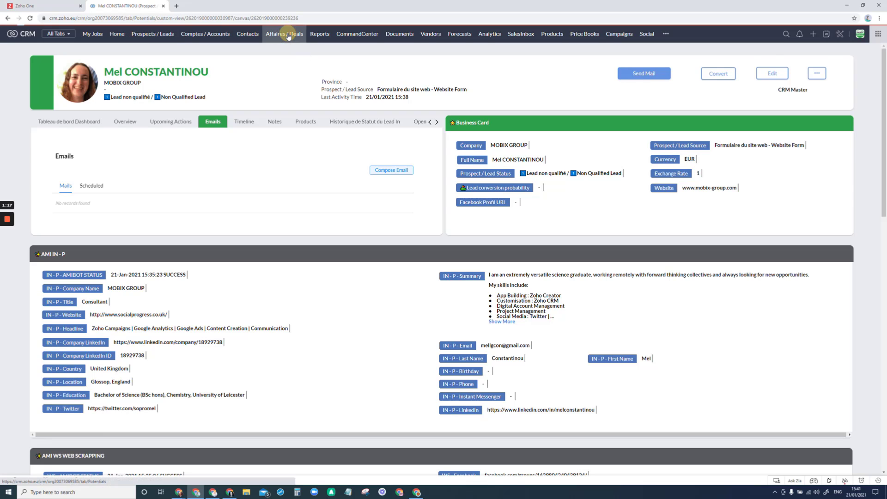
{"action": "left_click", "coordinate": [284, 34]}
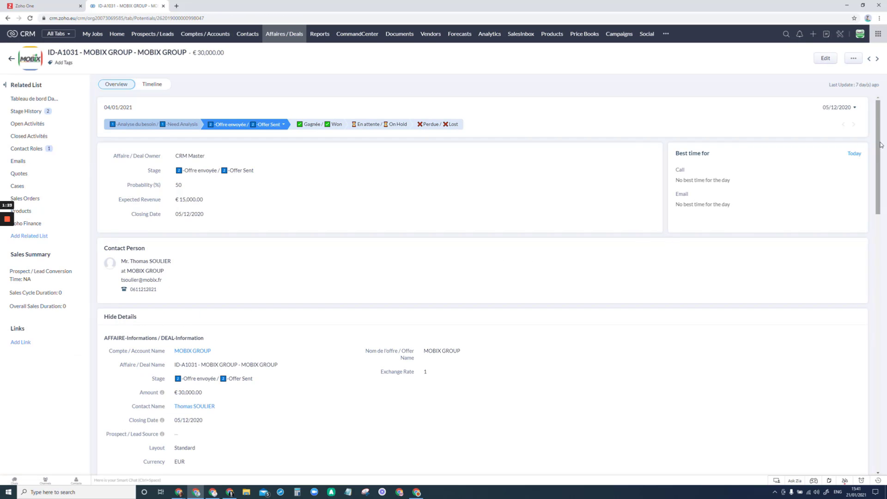
{"action": "scroll", "scroll_direction": "down", "scroll_amount": 3}
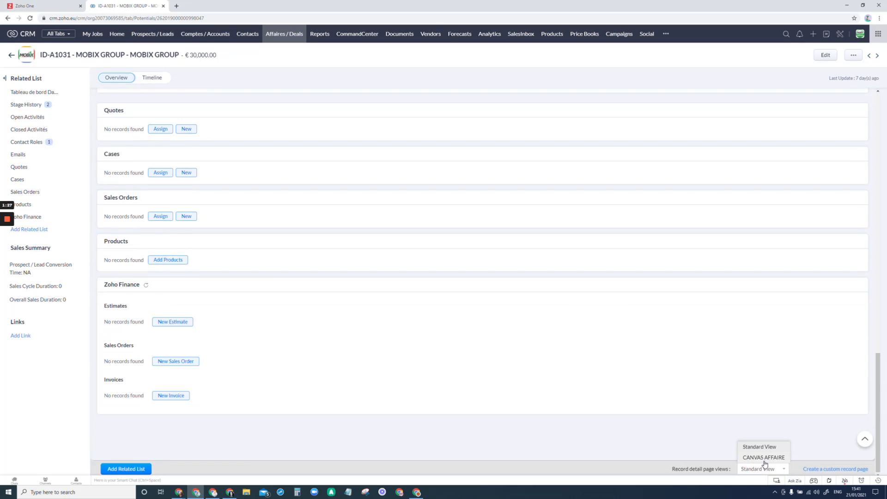
{"action": "left_click", "coordinate": [760, 457]}
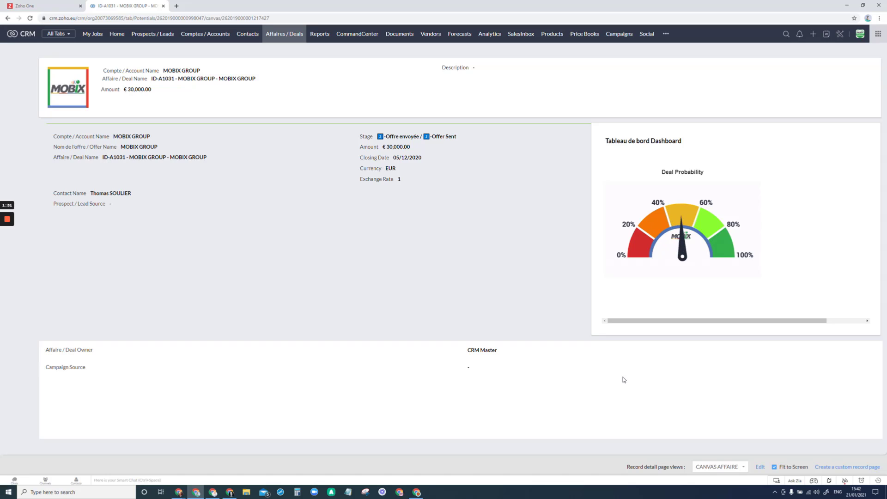
{"action": "mouse_move", "coordinate": [619, 377]}
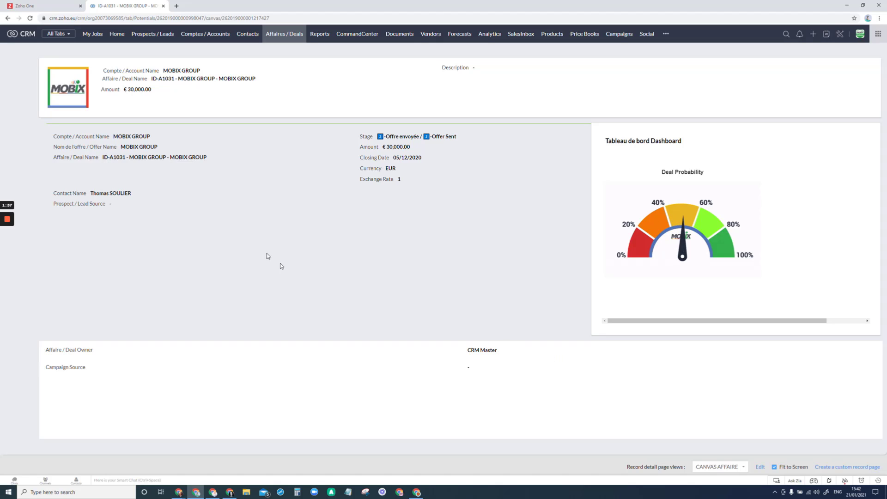
{"action": "mouse_move", "coordinate": [205, 37]}
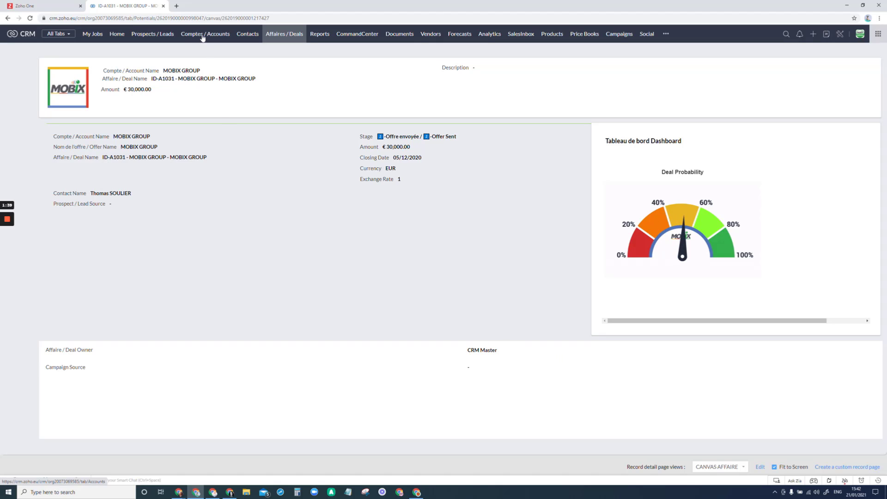
Step: Open MOBIX GROUP from Accounts and choose the CANVAS COMPTE record view
{"action": "left_click", "coordinate": [205, 33]}
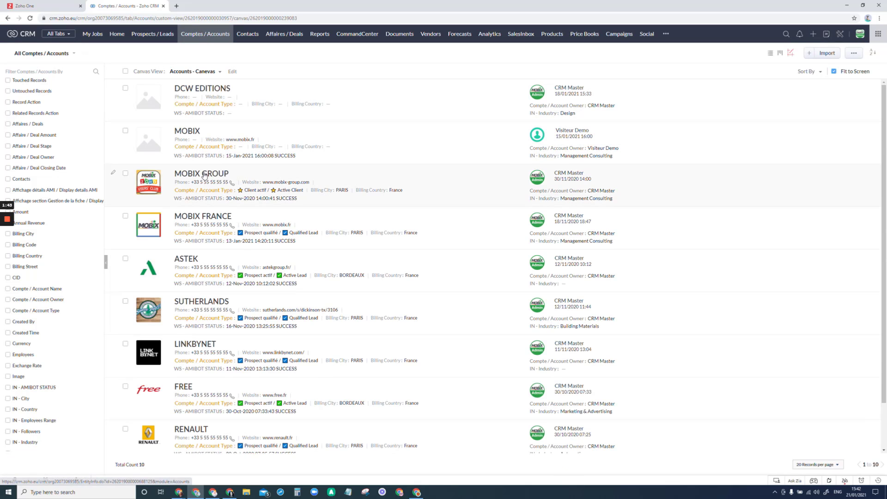
{"action": "left_click", "coordinate": [201, 173]}
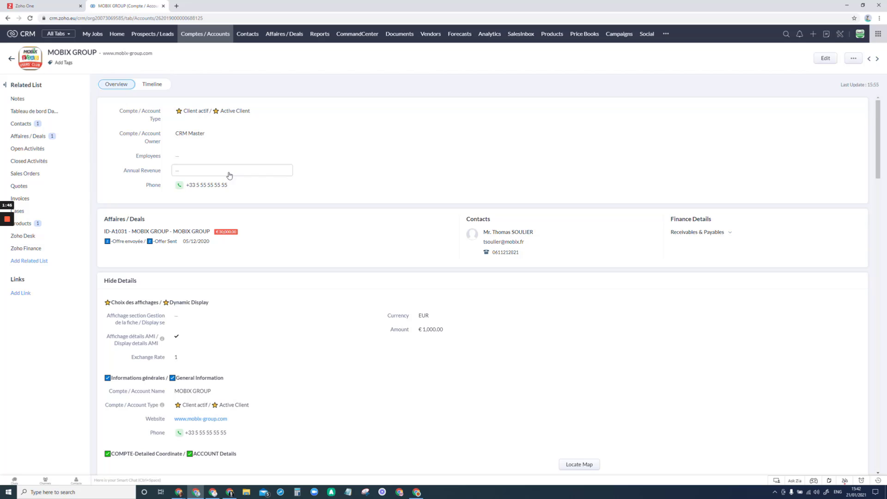
{"action": "scroll", "scroll_direction": "down", "scroll_amount": 3}
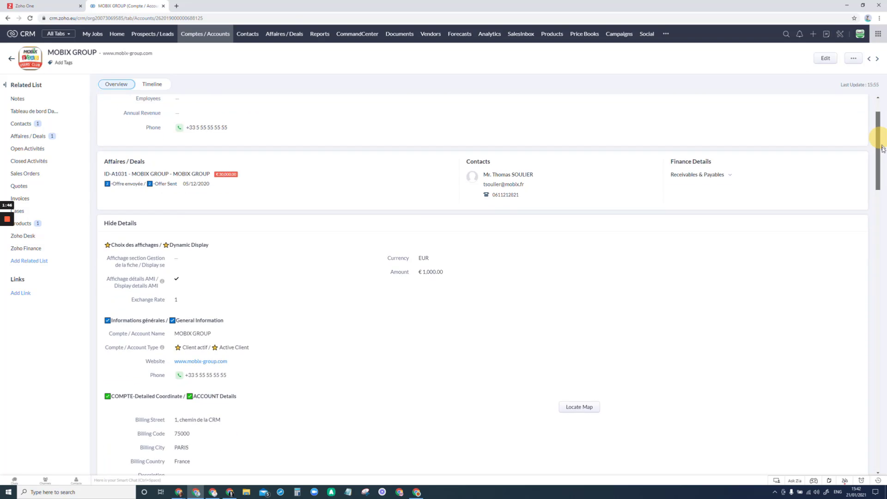
{"action": "scroll", "scroll_direction": "down", "scroll_amount": 3}
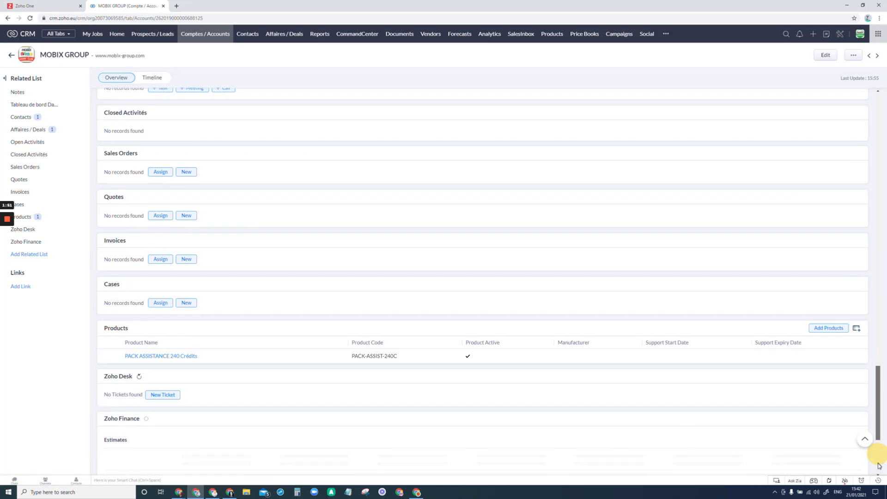
{"action": "scroll", "scroll_direction": "down", "scroll_amount": 3}
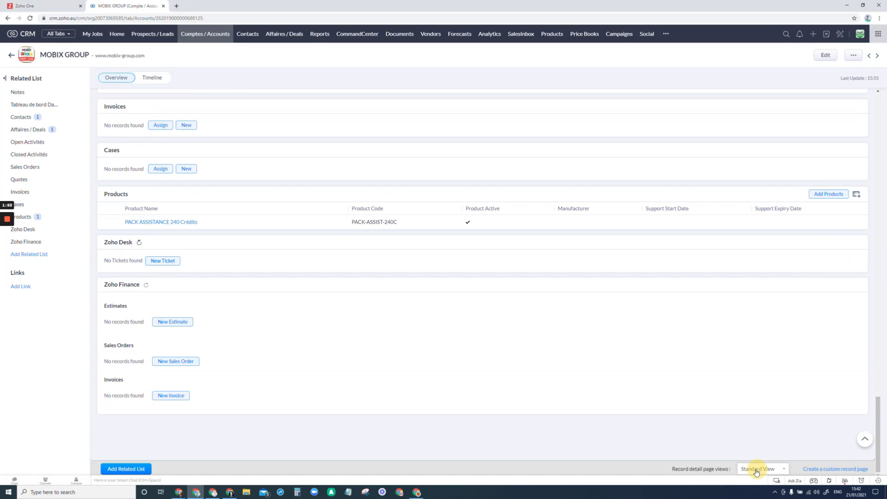
{"action": "left_click", "coordinate": [760, 469]}
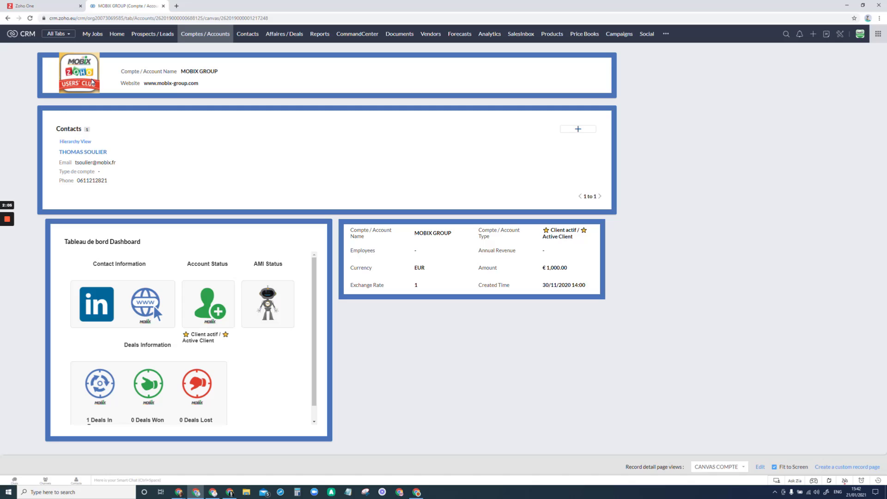
{"action": "mouse_move", "coordinate": [271, 107]}
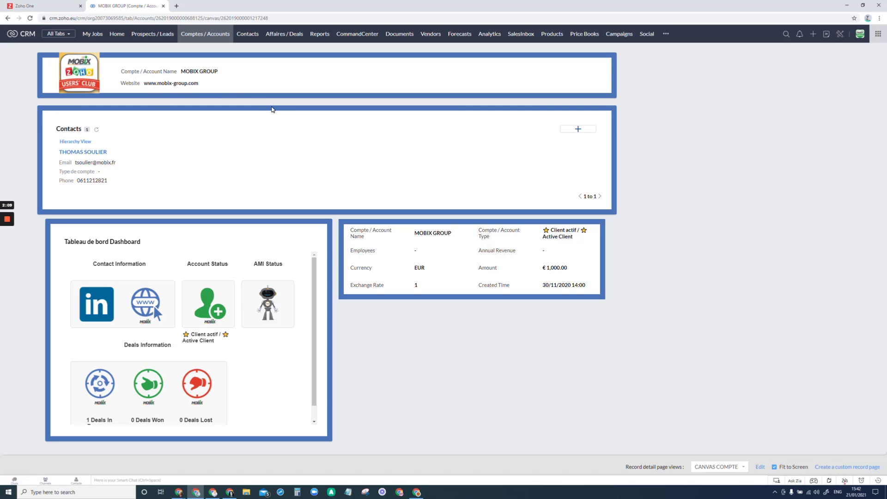
{"action": "mouse_move", "coordinate": [83, 126]}
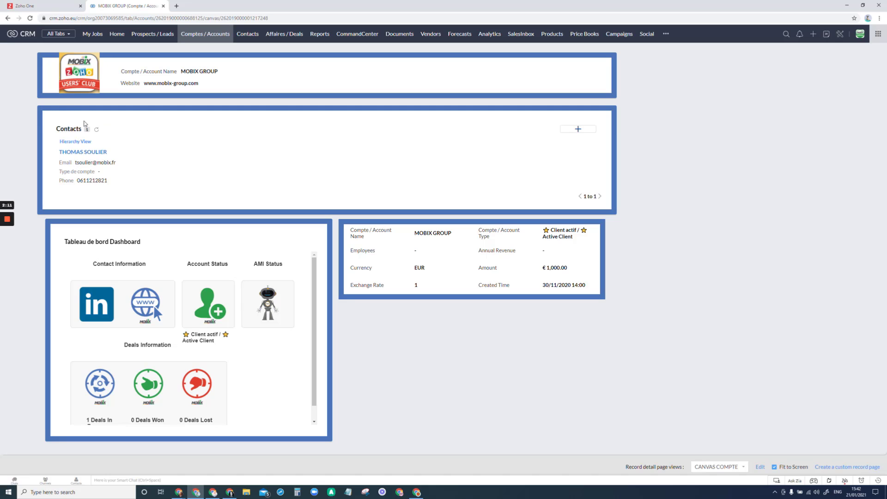
{"action": "mouse_move", "coordinate": [577, 133]}
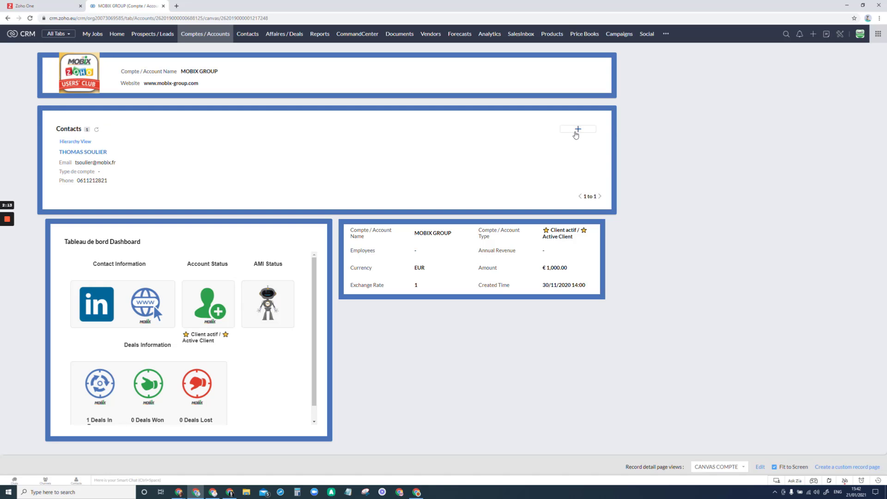
{"action": "left_click", "coordinate": [577, 128]}
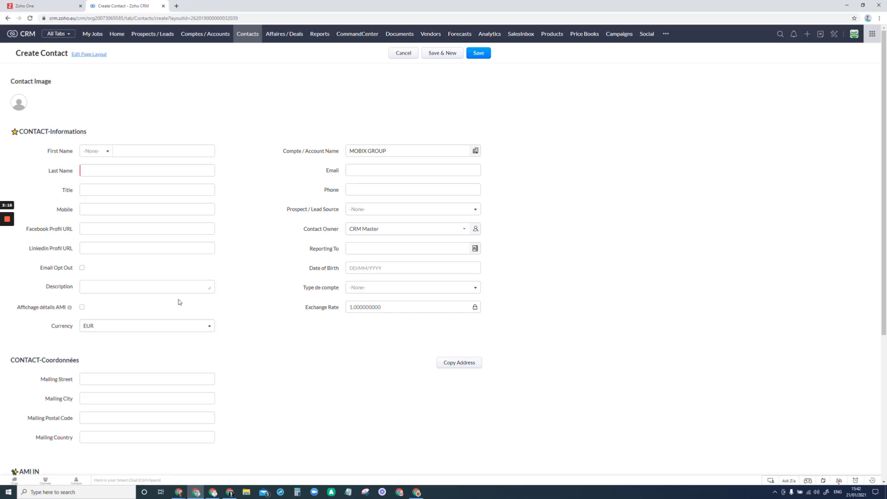
{"action": "mouse_move", "coordinate": [400, 68]}
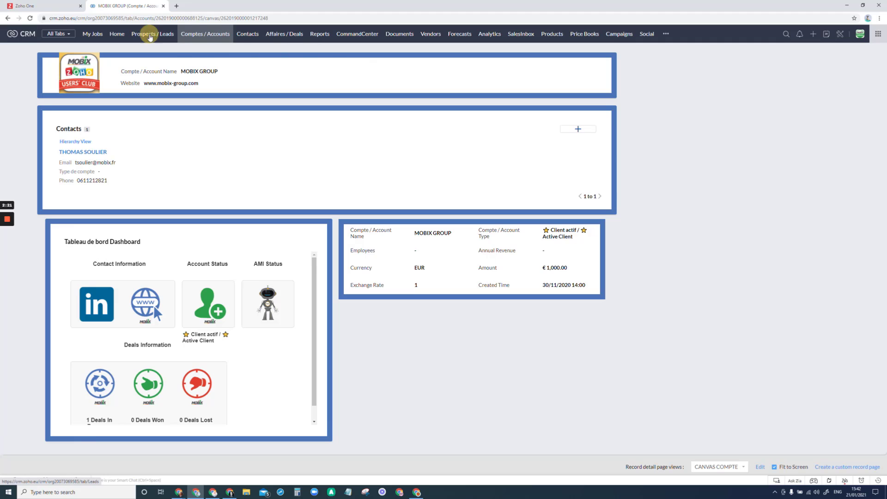
{"action": "left_click", "coordinate": [153, 33]}
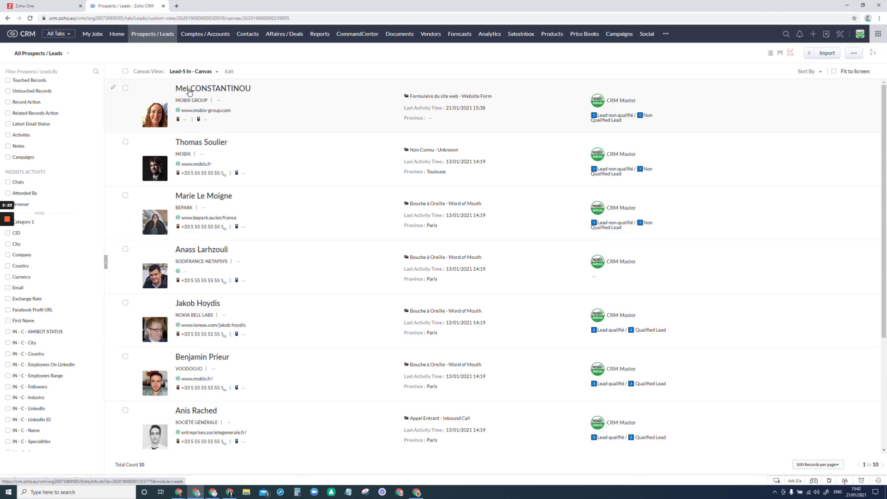
{"action": "left_click", "coordinate": [213, 88]}
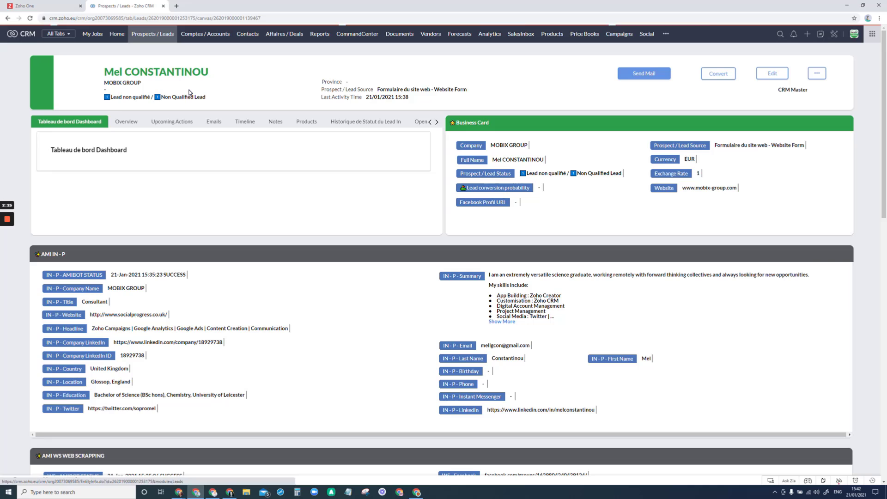
{"action": "left_click", "coordinate": [719, 74]}
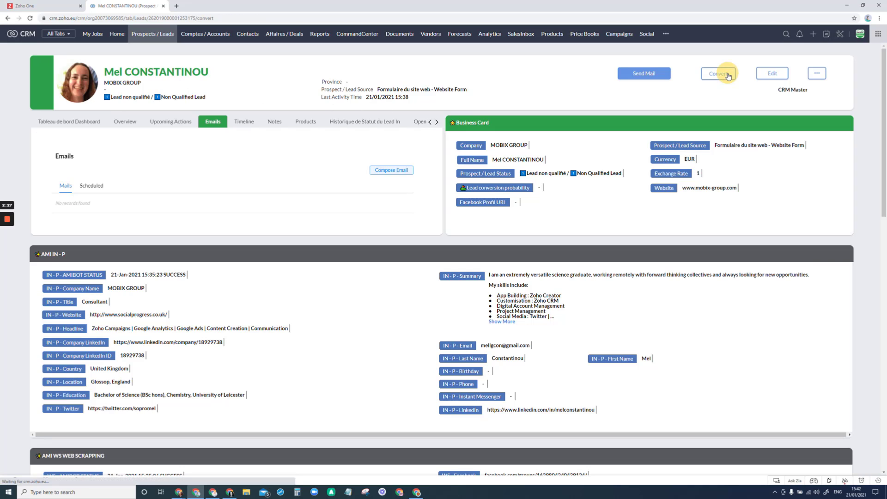
{"action": "left_click", "coordinate": [719, 73]}
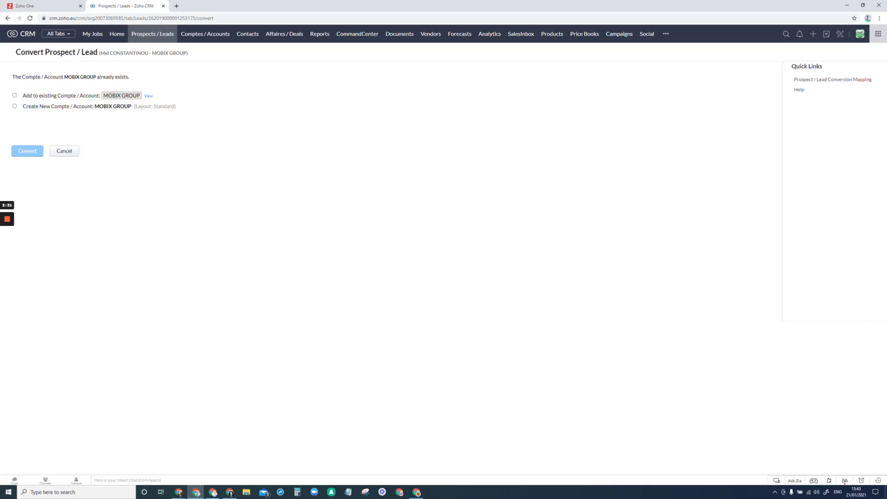
{"action": "left_click", "coordinate": [14, 95]}
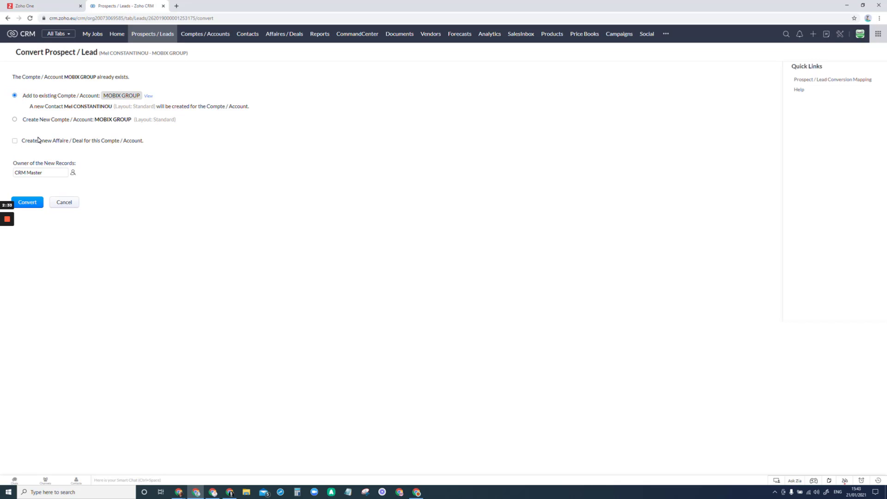
{"action": "left_click", "coordinate": [26, 203]}
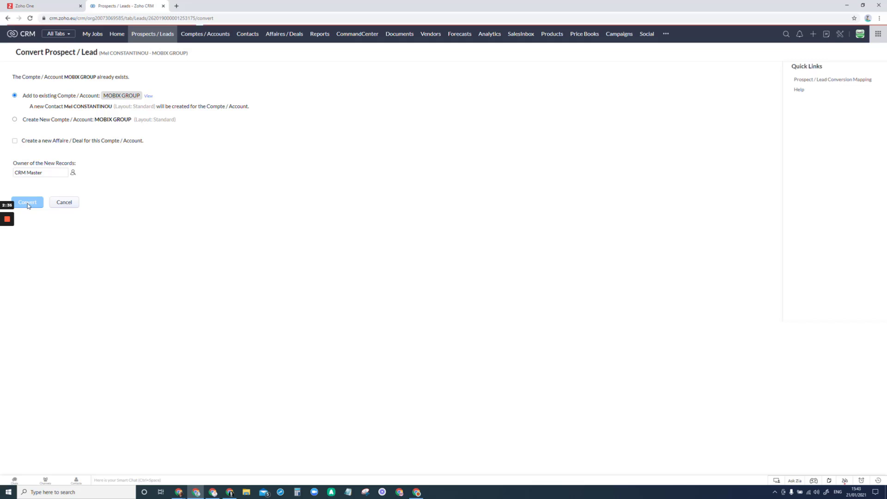
{"action": "left_click", "coordinate": [27, 202]}
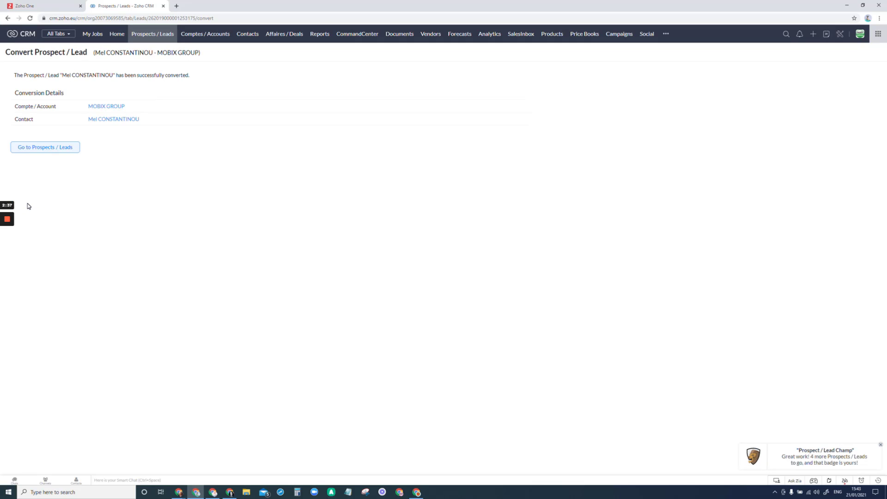
{"action": "mouse_move", "coordinate": [204, 38]}
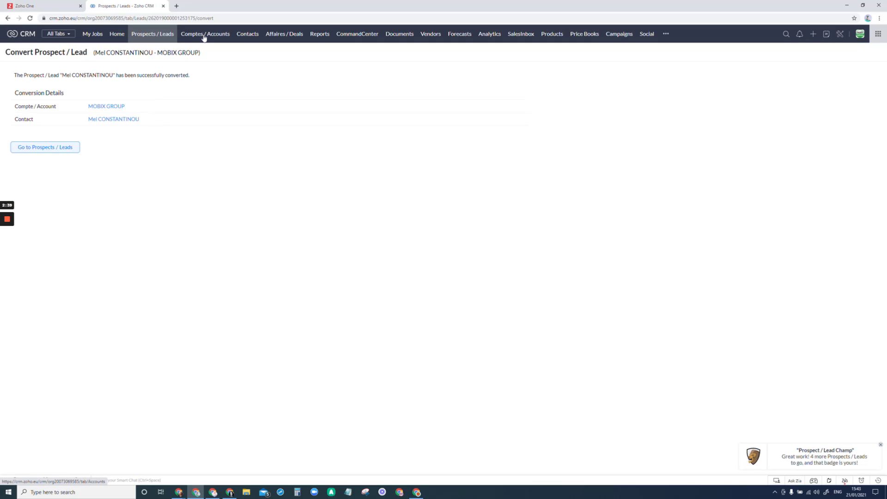
Step: Open MOBIX GROUP, expand its contacts, and switch to the CANVAS COMPTE view
{"action": "left_click", "coordinate": [204, 34]}
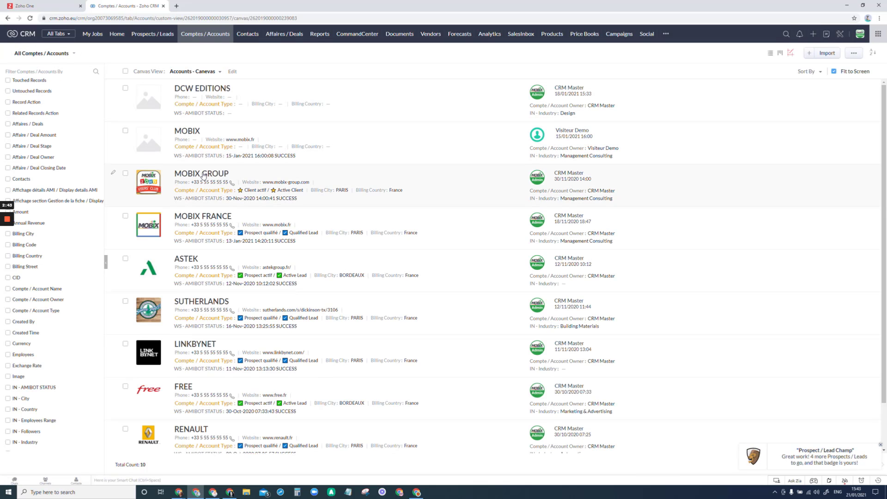
{"action": "left_click", "coordinate": [200, 174]}
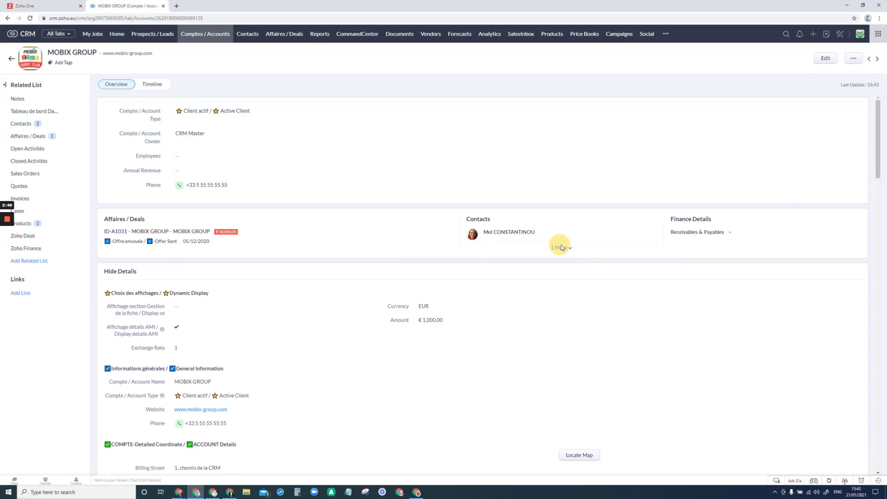
{"action": "left_click", "coordinate": [559, 247]}
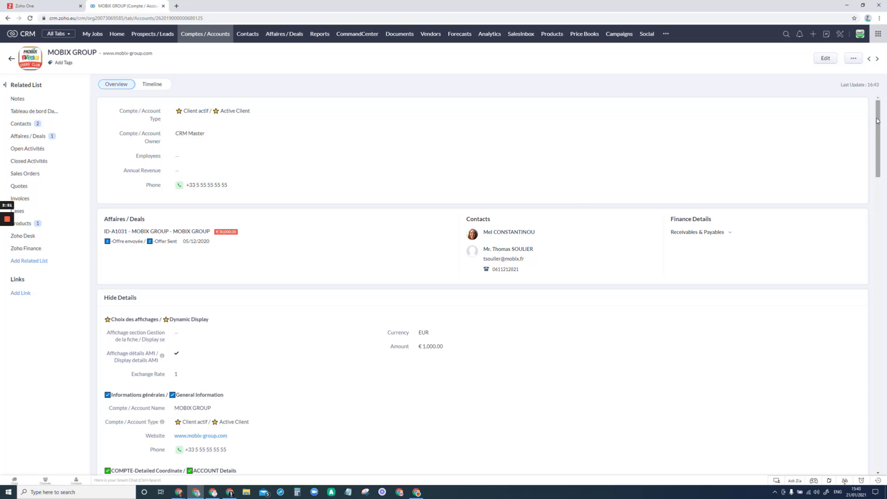
{"action": "scroll", "scroll_direction": "down", "scroll_amount": 3}
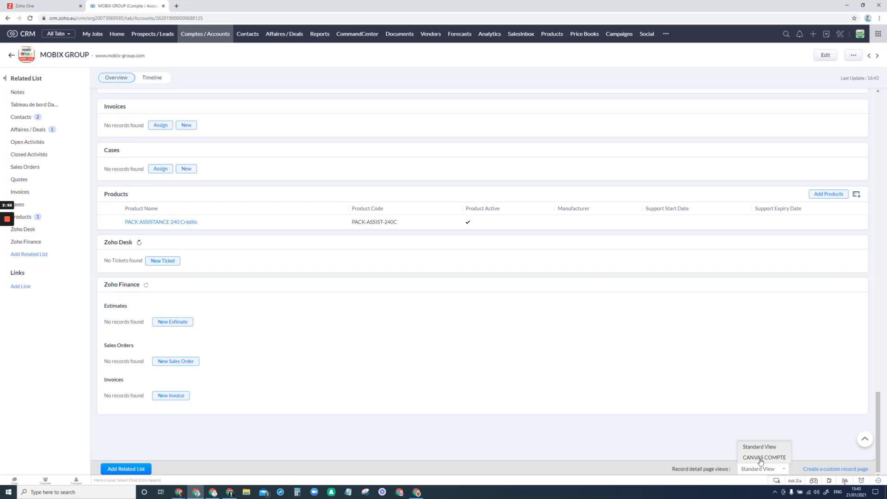
{"action": "left_click", "coordinate": [760, 458]}
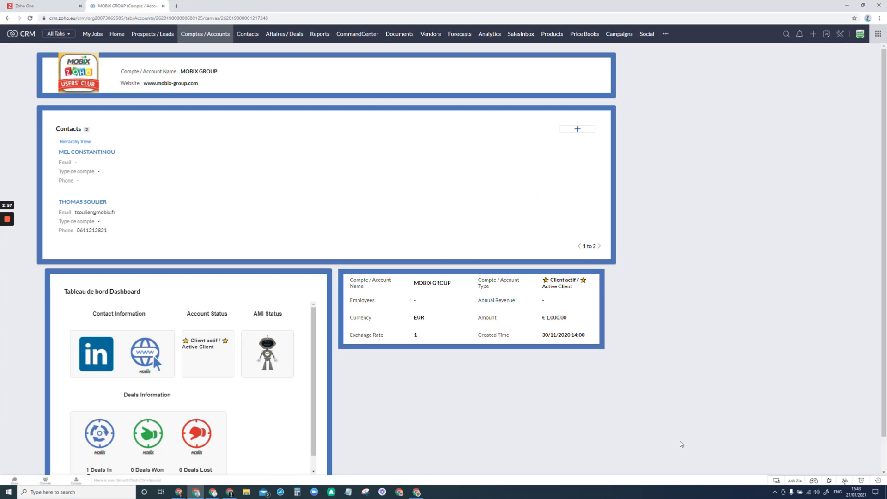